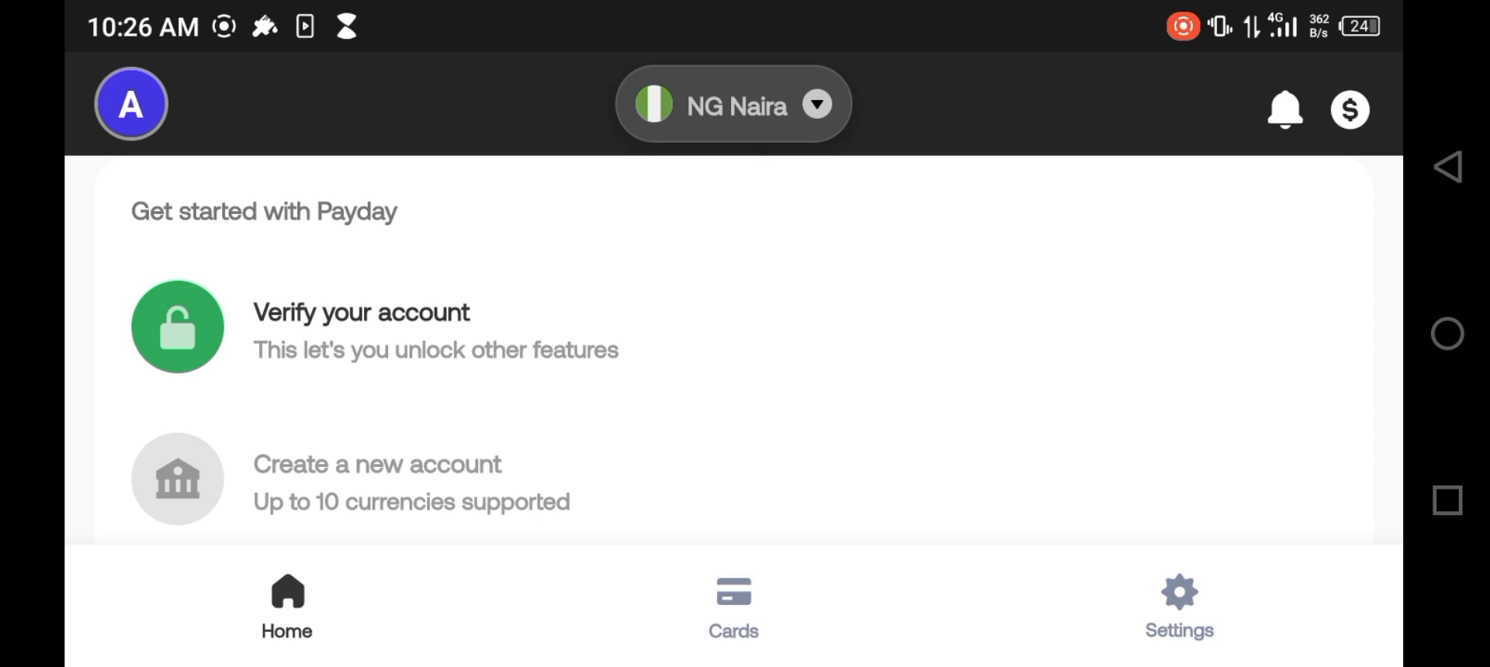
Start account verification with Nigeria chosen as the ID country and continue.
click(361, 327)
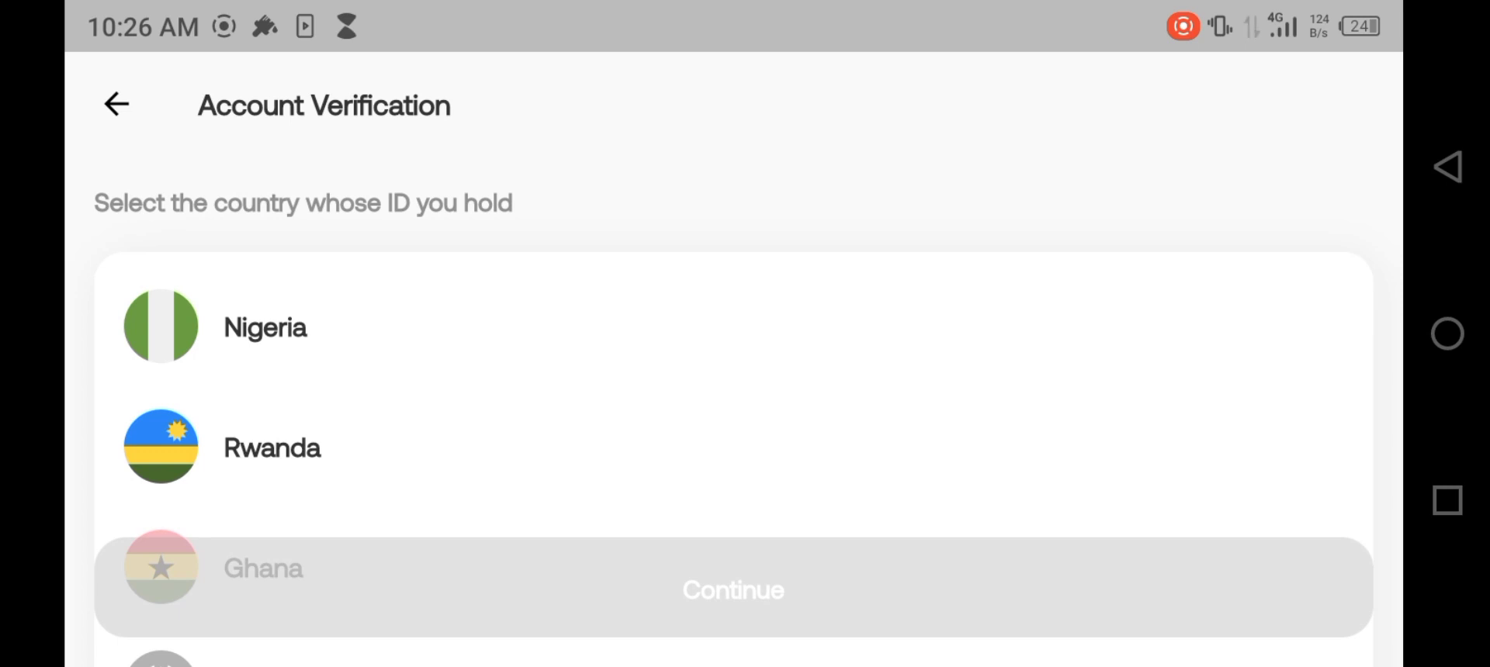
click(264, 316)
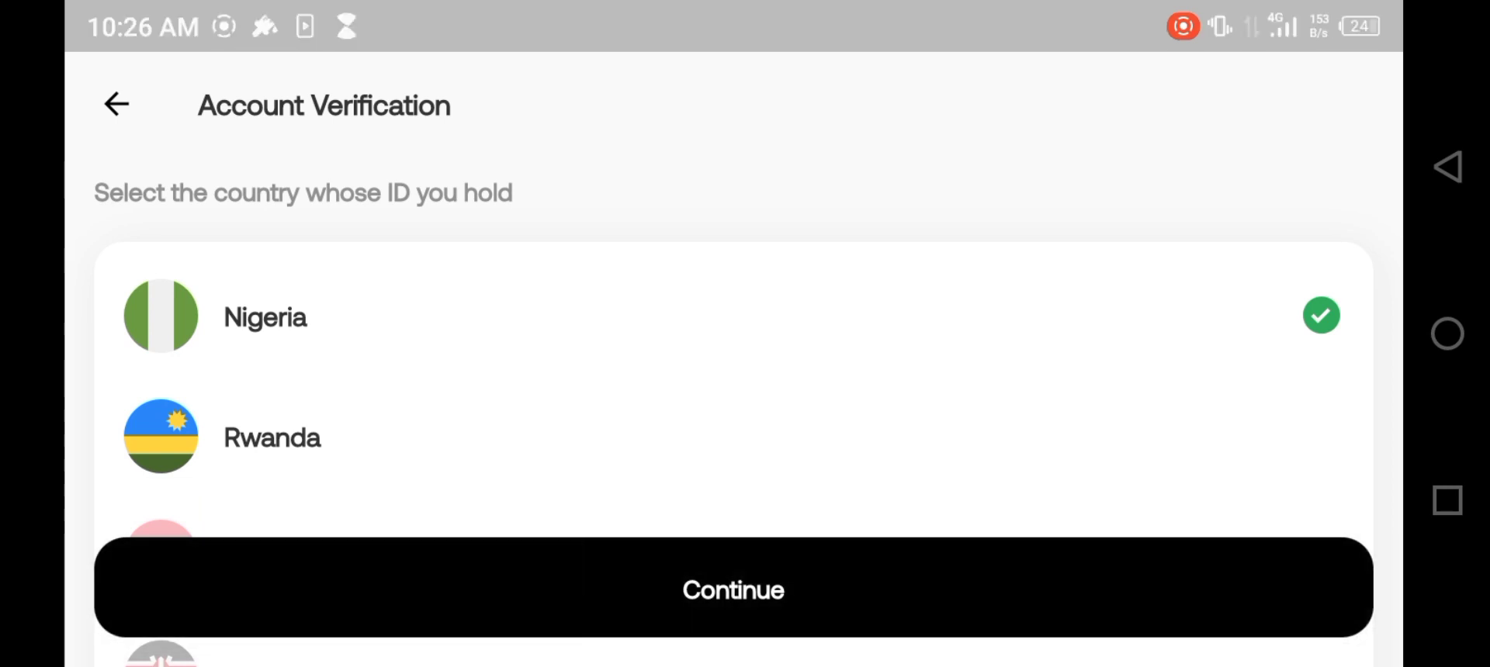
click(732, 590)
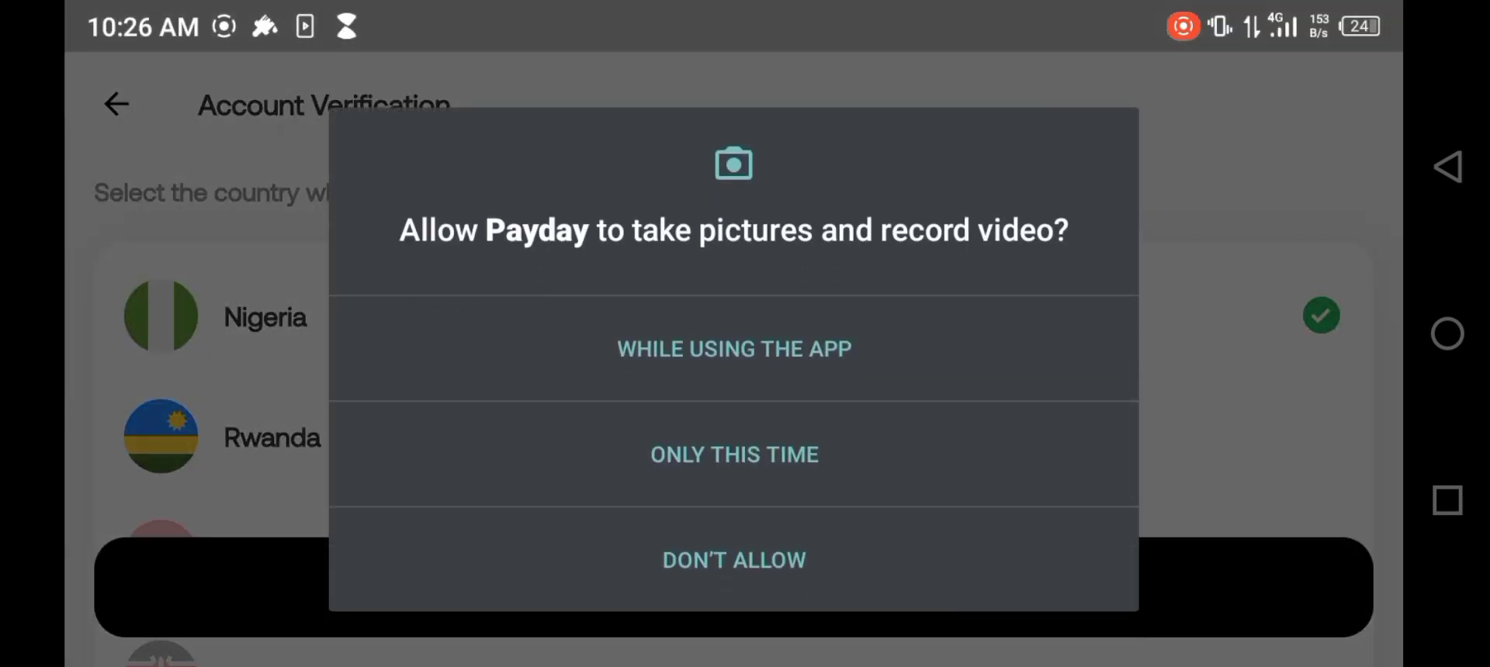
Grant Payday camera and audio access while using the app.
click(734, 349)
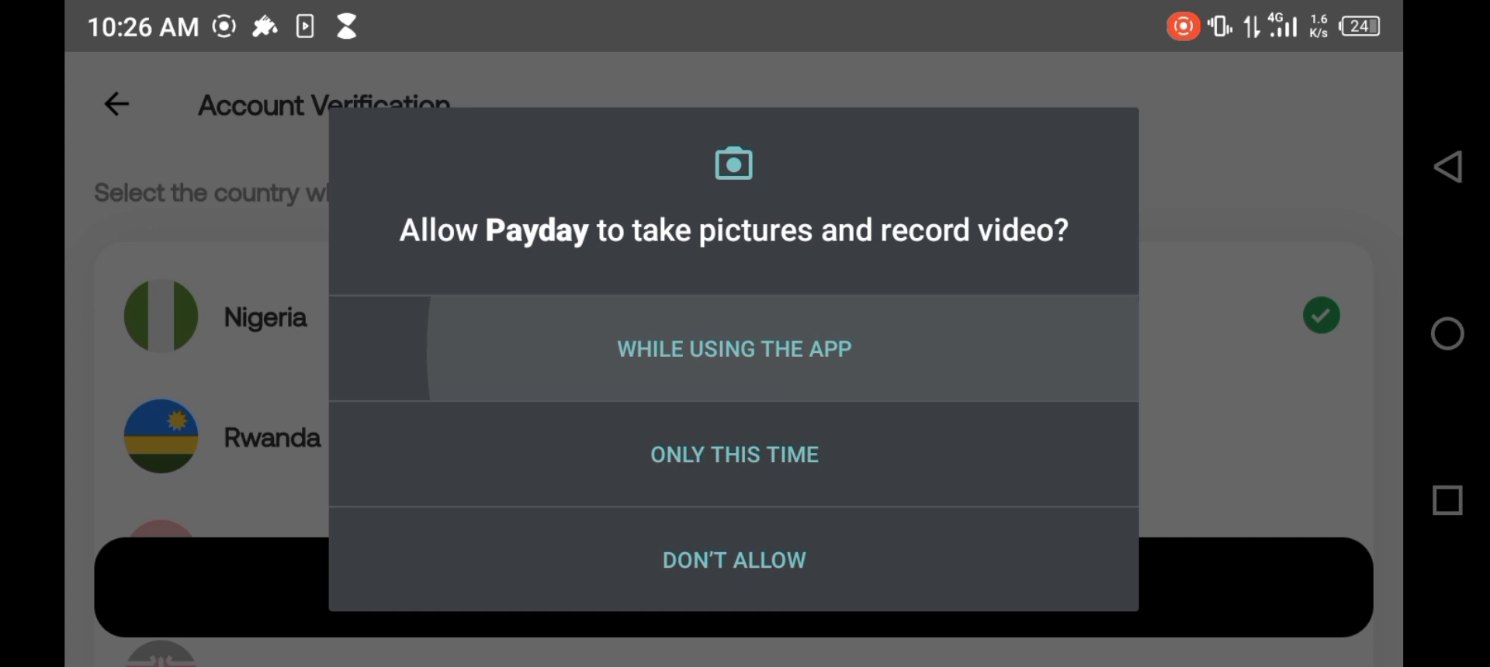
click(734, 349)
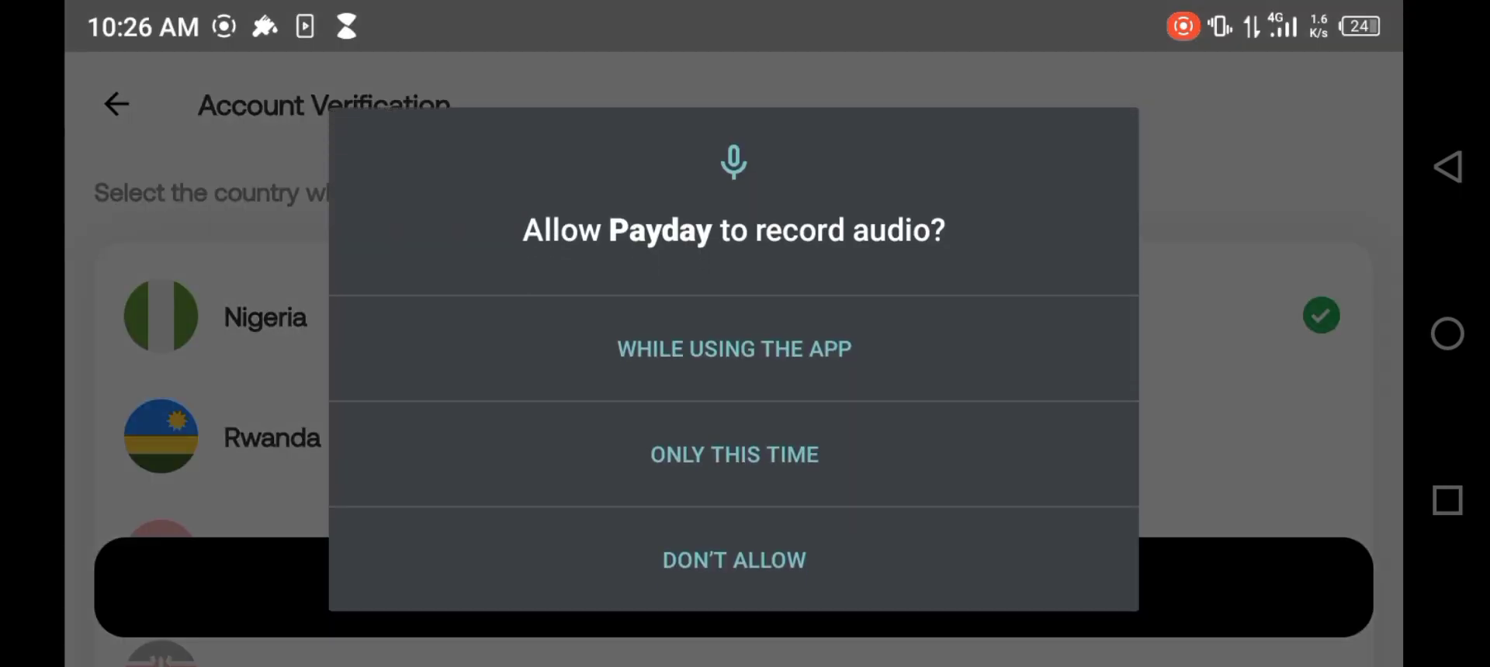
click(735, 349)
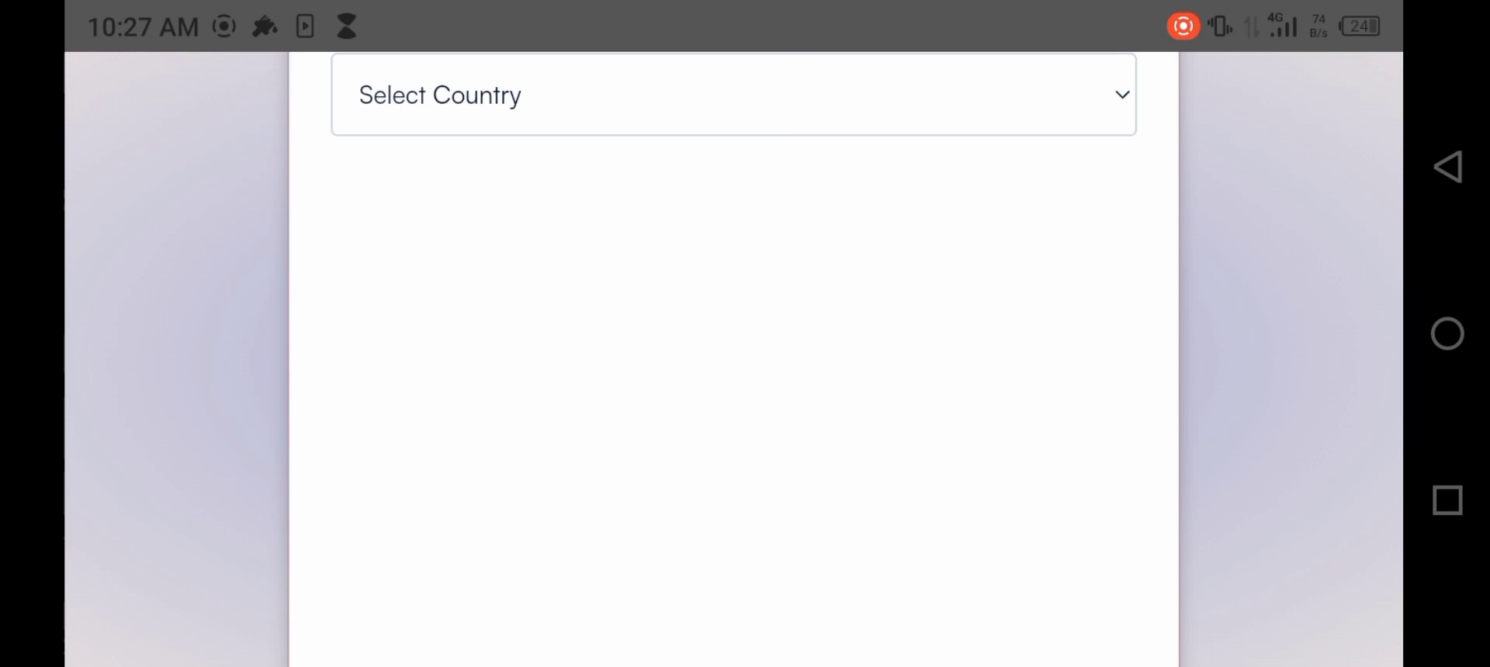
Choose Nigeria with Bank Verification Number as the channel and submit the verification form.
click(732, 95)
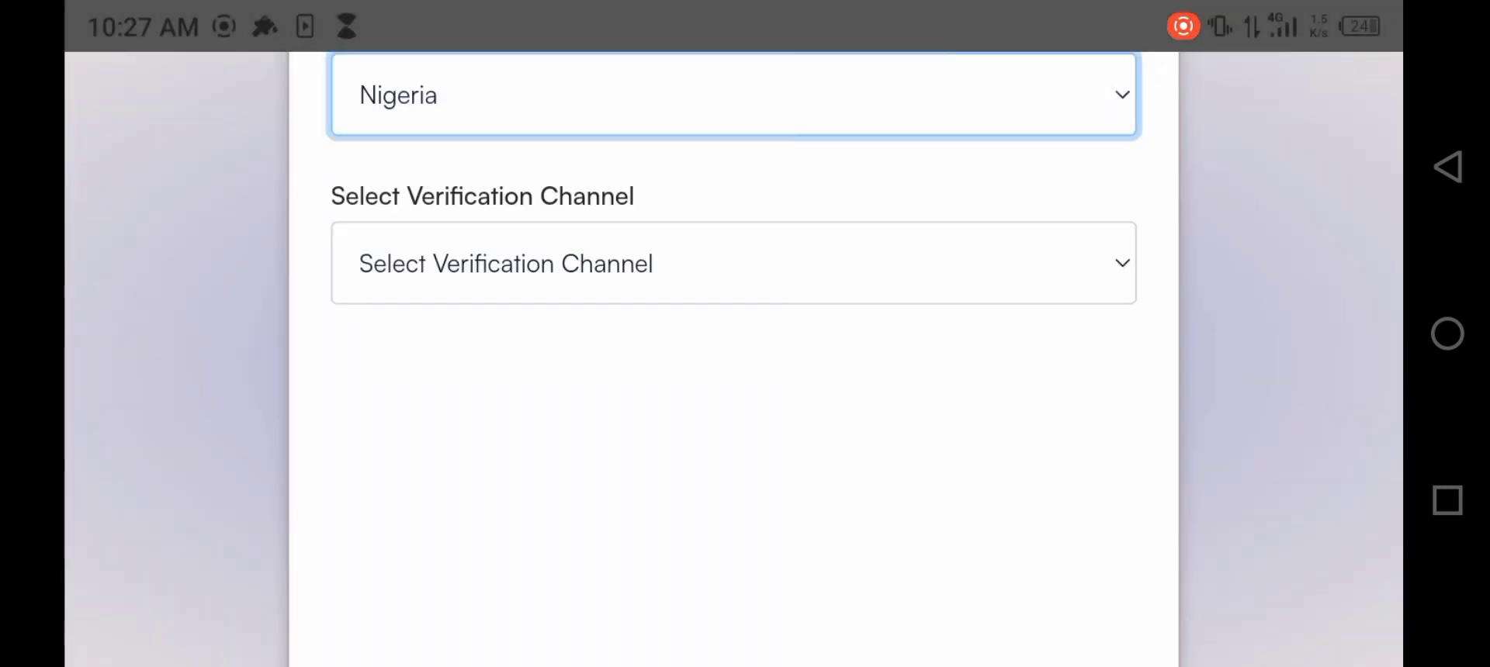
click(732, 263)
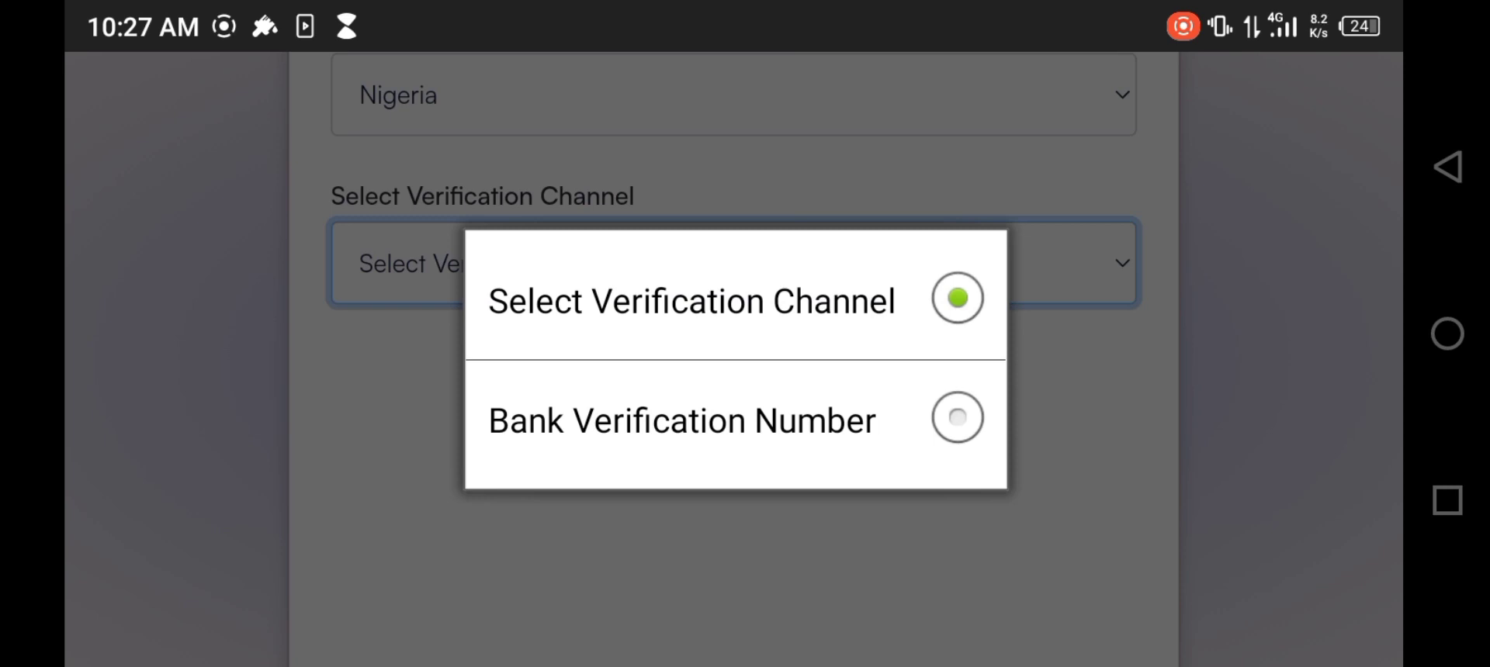
click(679, 420)
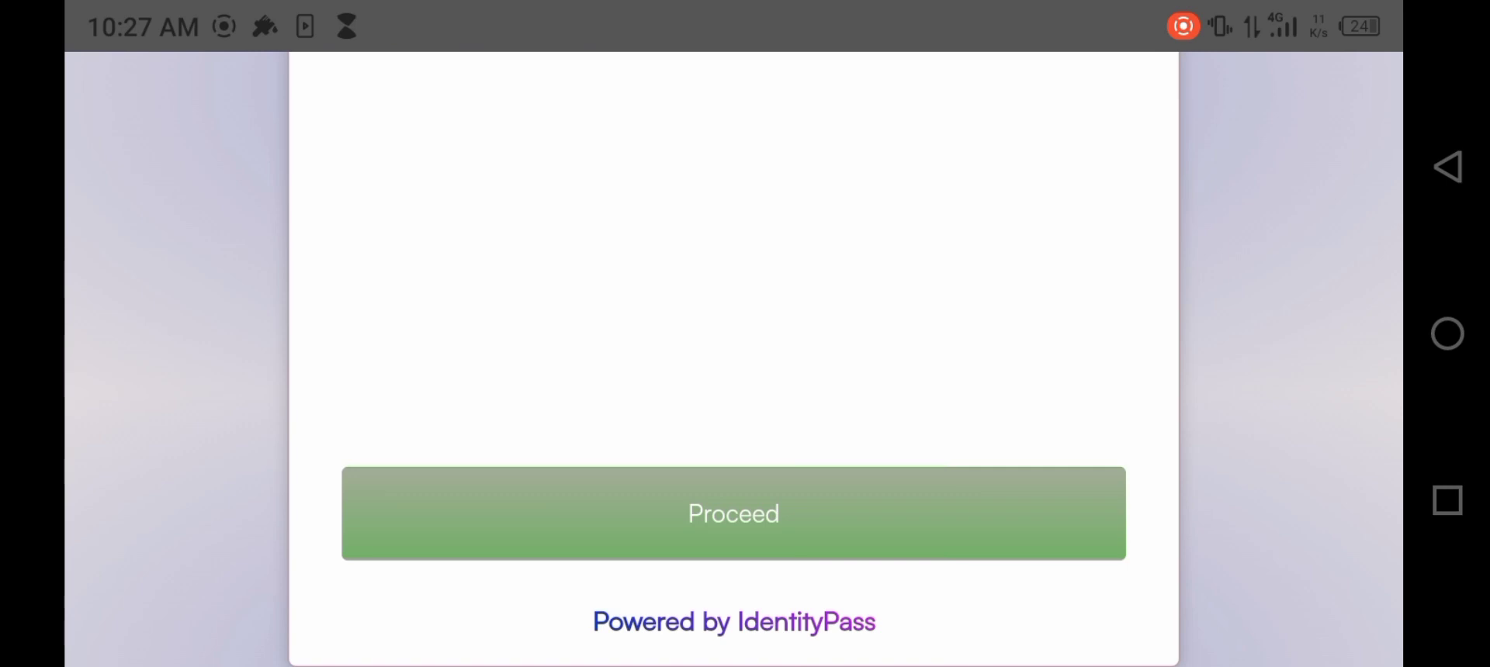
click(733, 514)
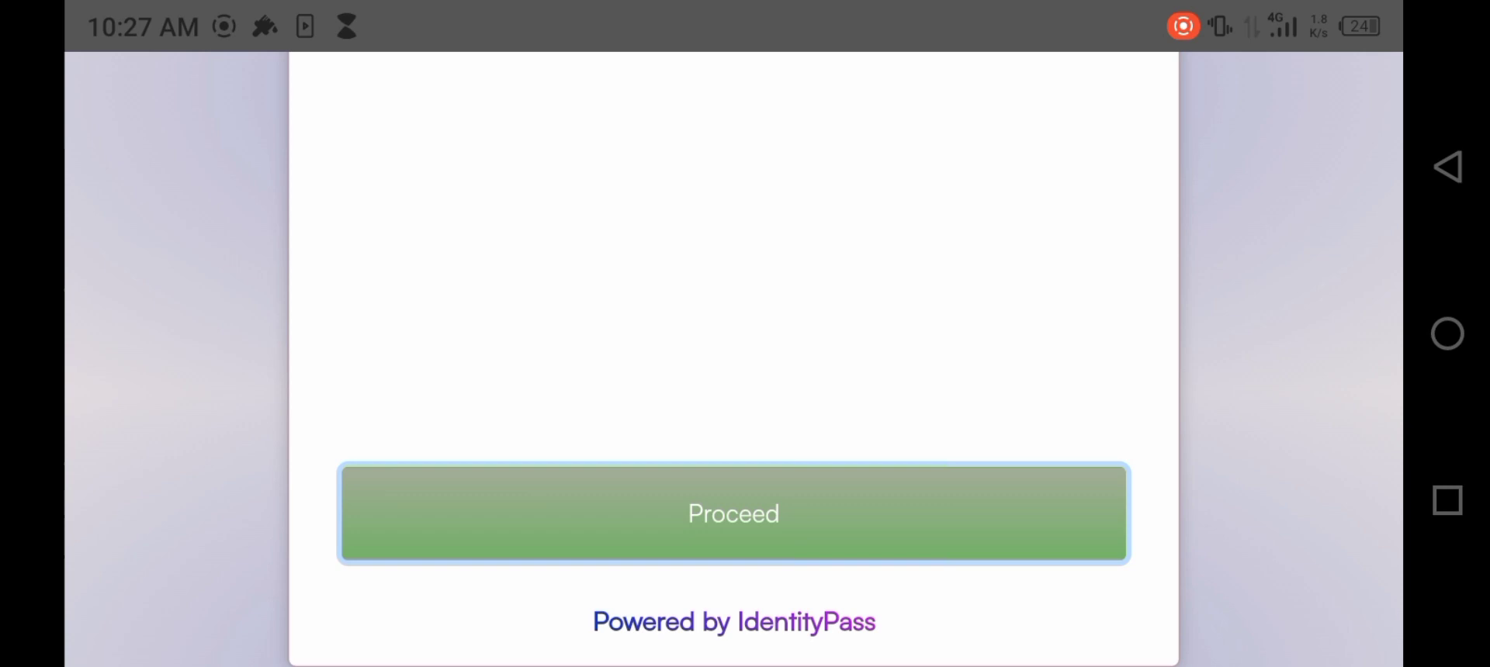
click(731, 513)
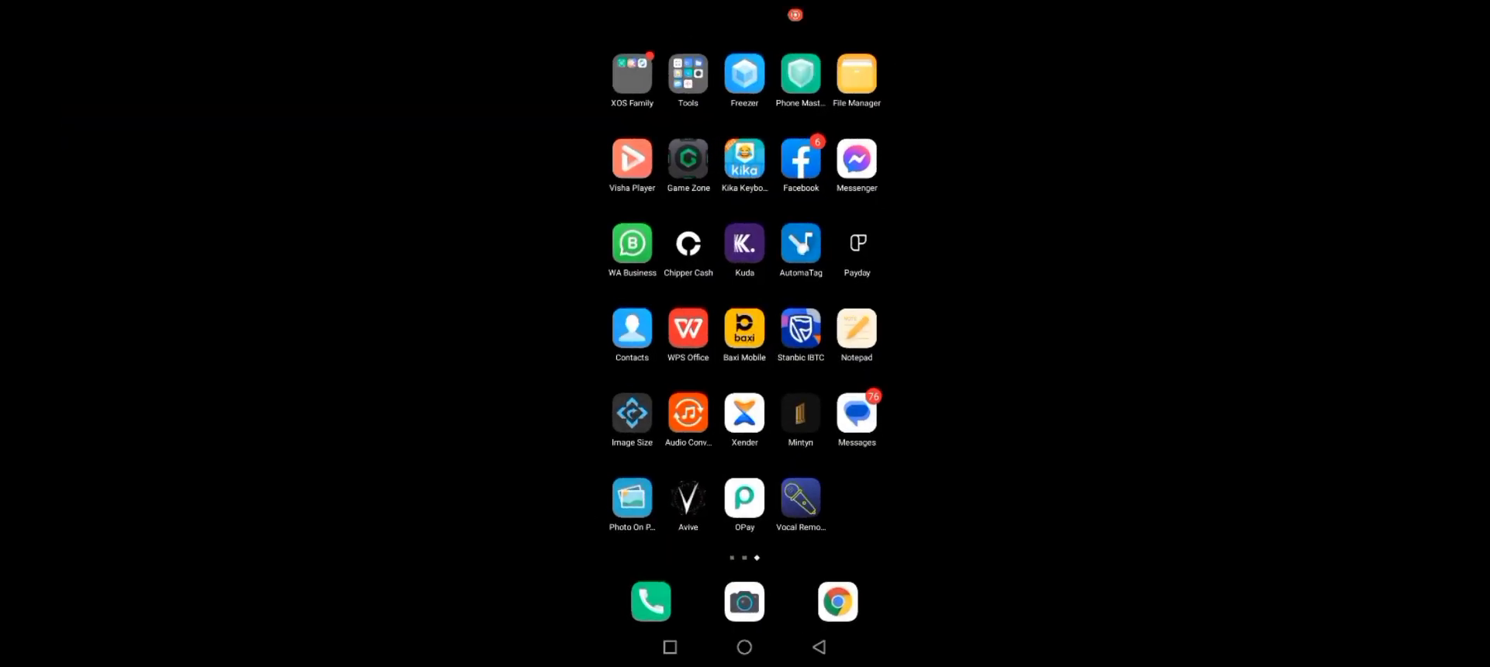
Look up the saved BVN in Contacts and return to the Payday verification form.
click(632, 327)
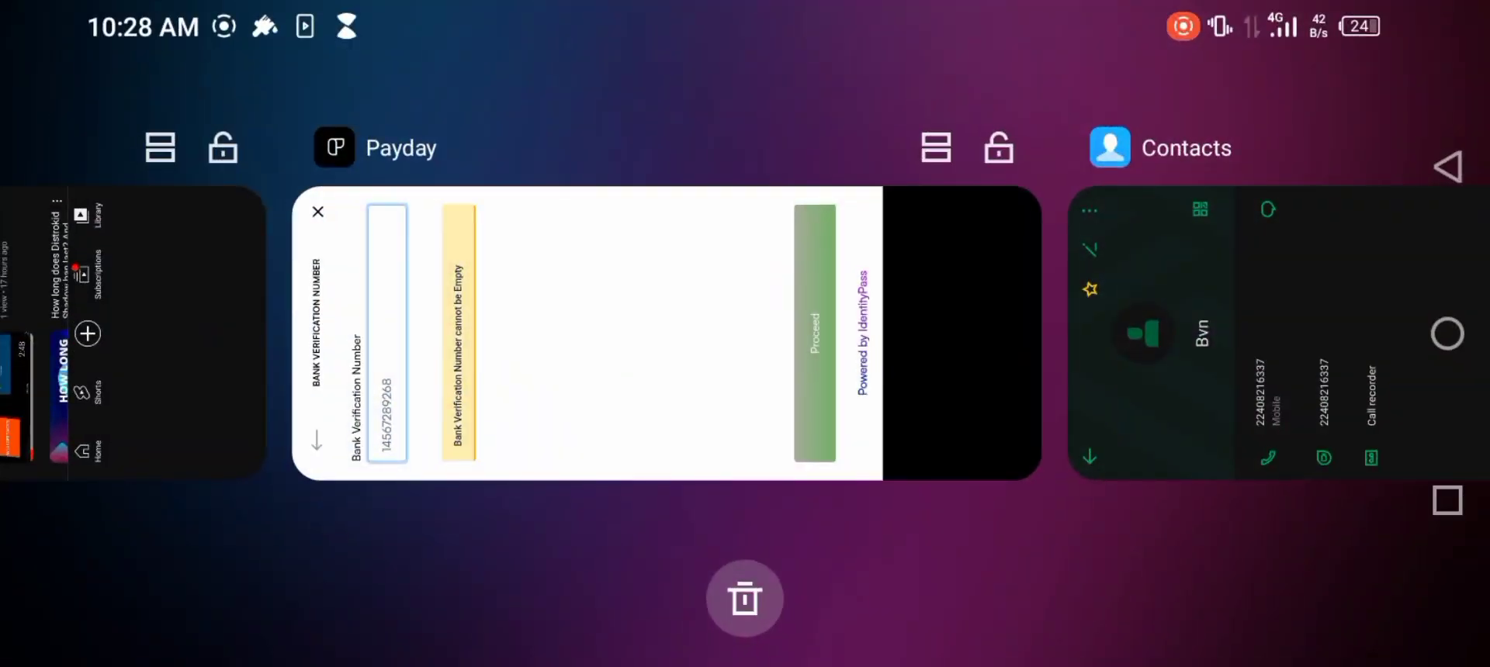
click(587, 332)
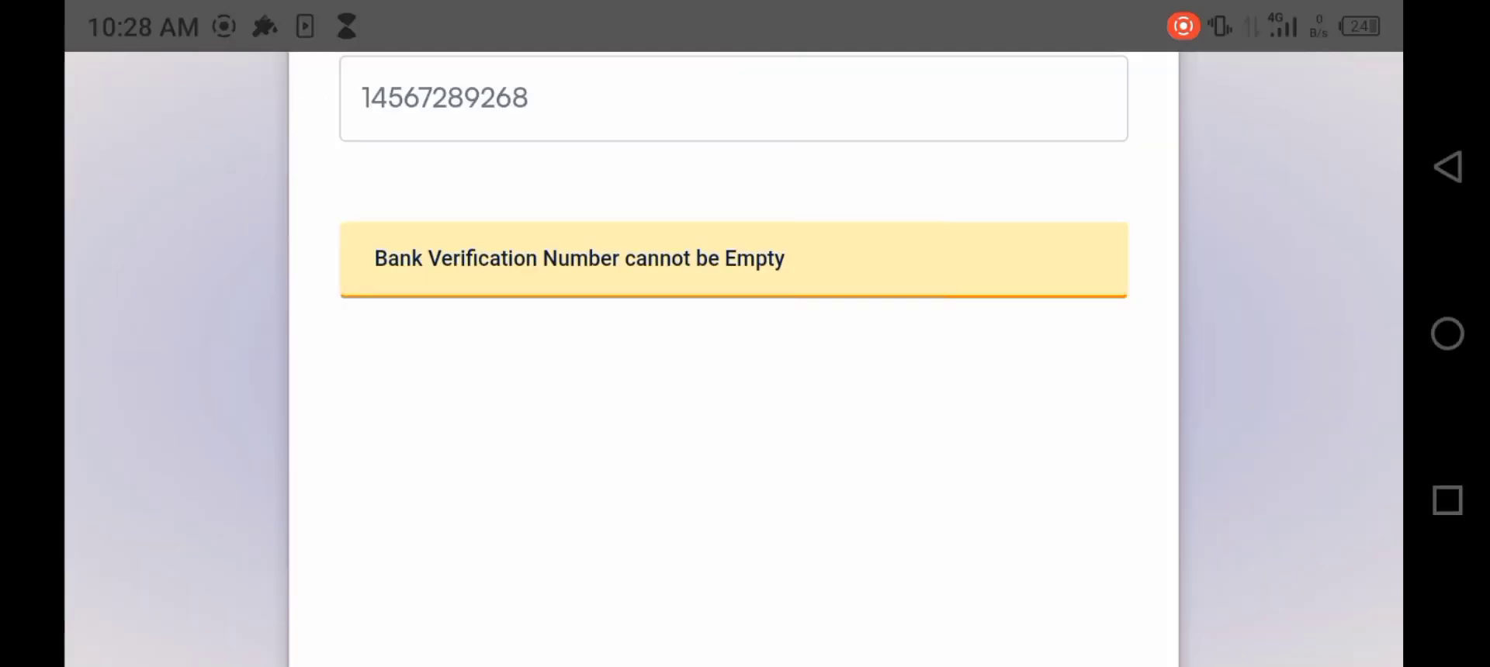
click(733, 98)
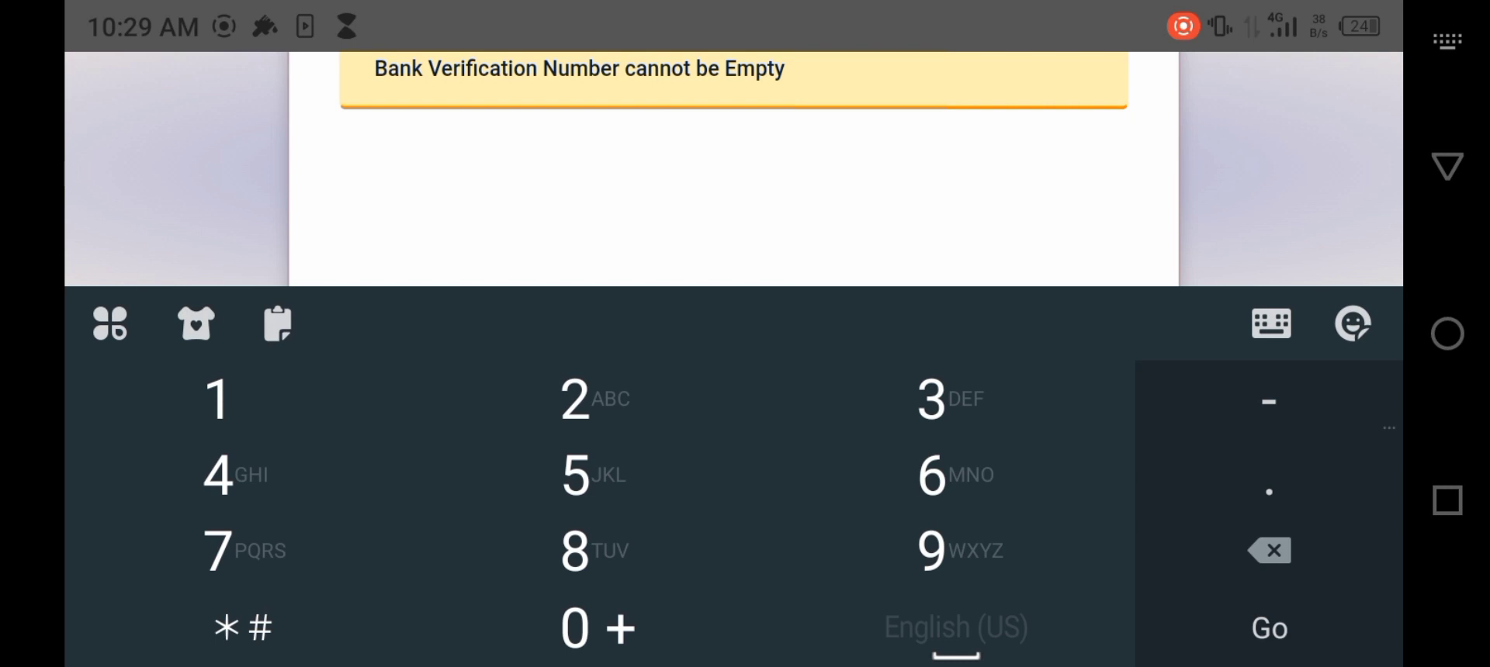
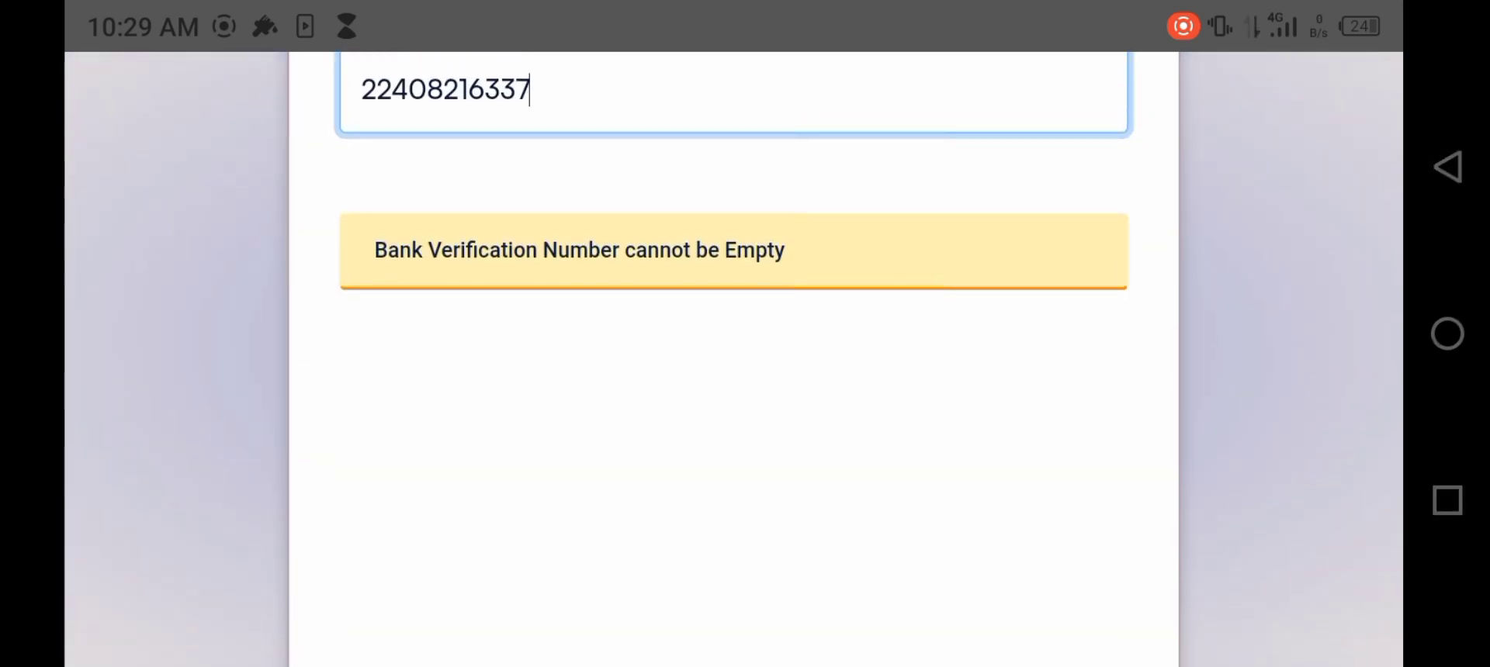
scroll(down, 3)
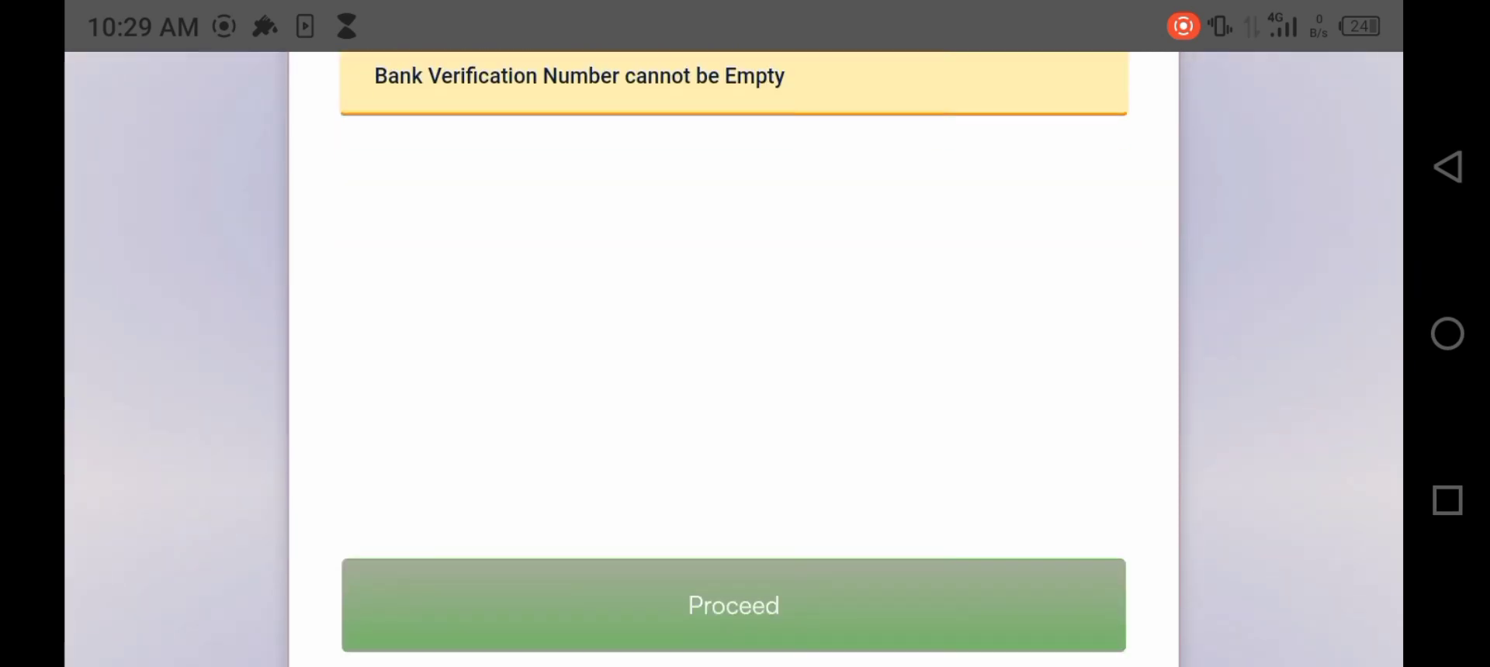
click(733, 606)
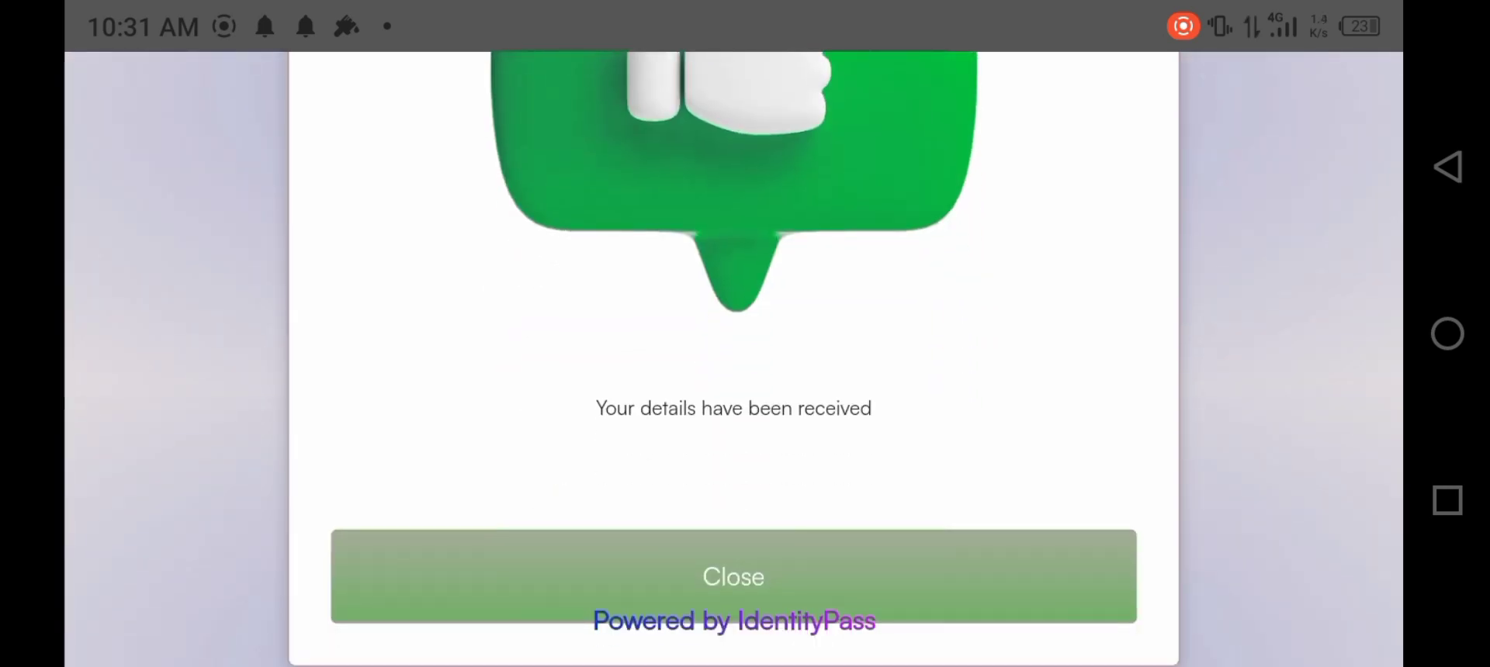
Close the 'Your details have been received' confirmation.
click(733, 576)
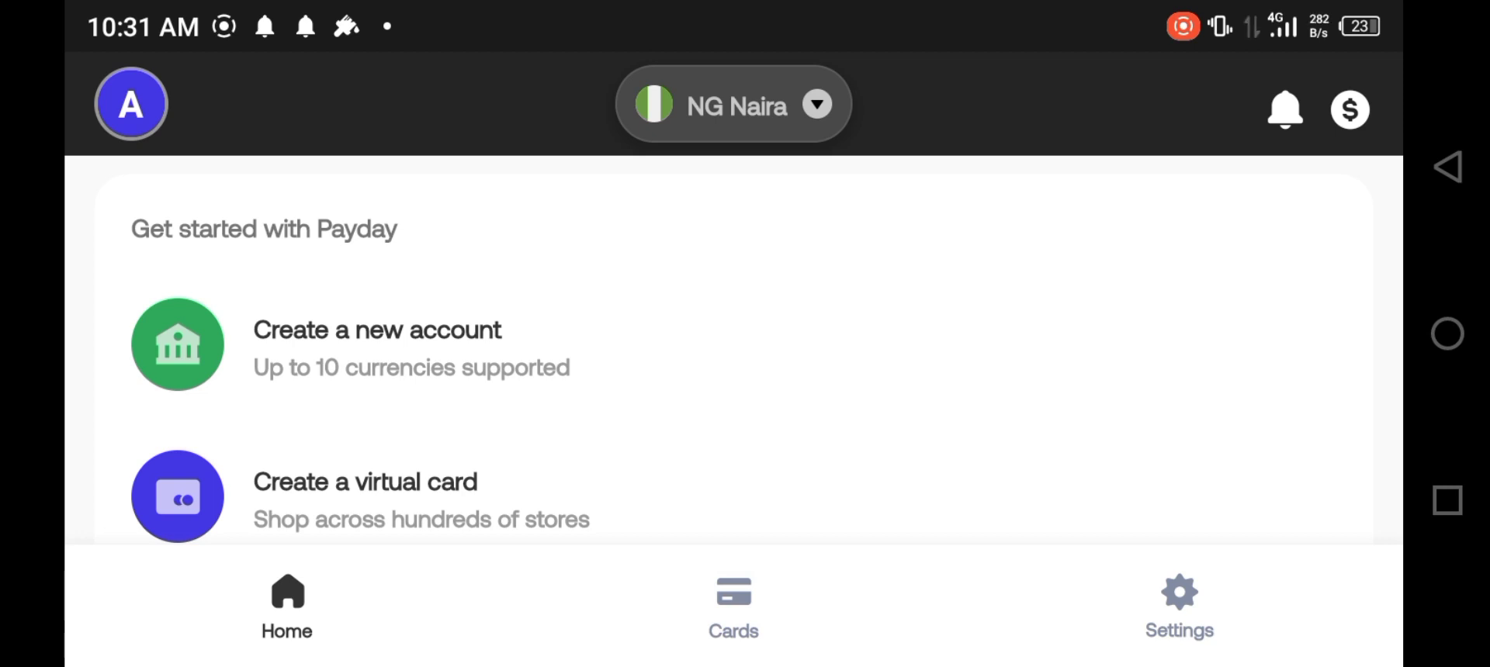
Scroll the home screen to reveal create account, virtual card and overseas payment options.
scroll(down, 3)
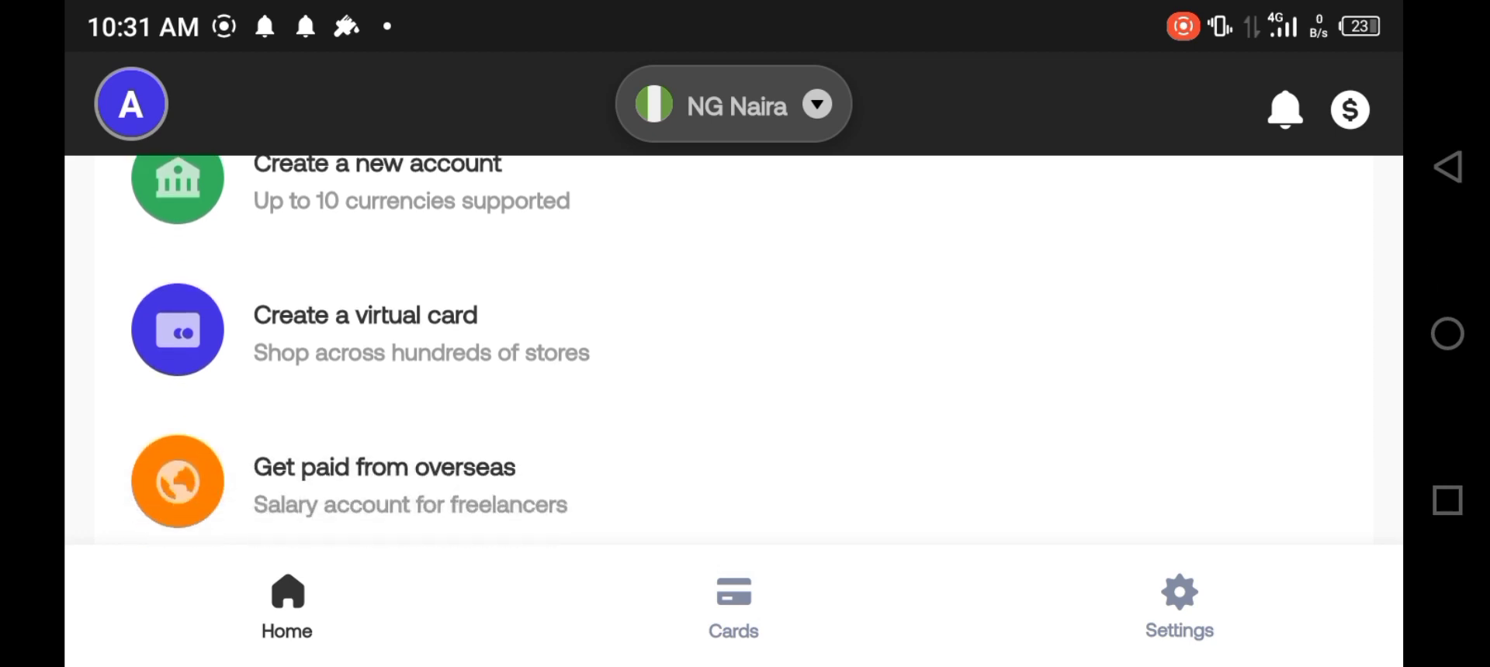
scroll(down, 3)
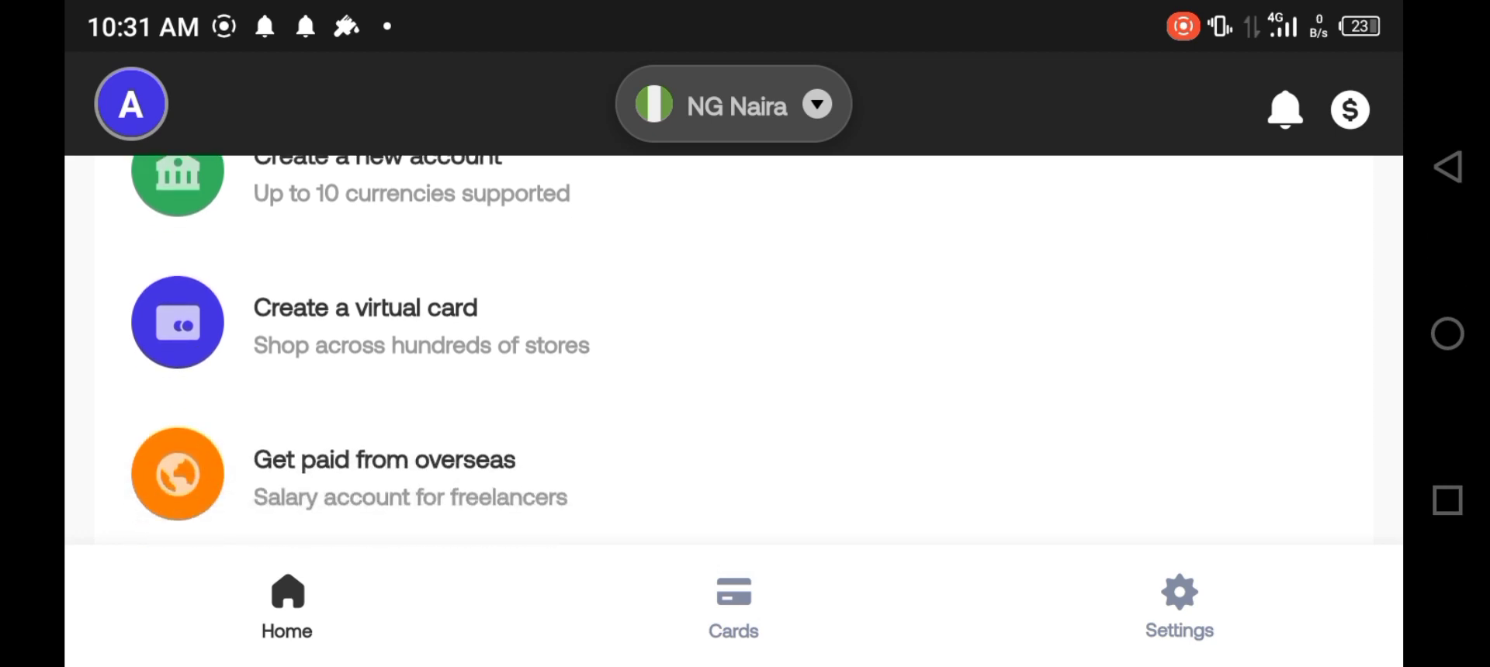